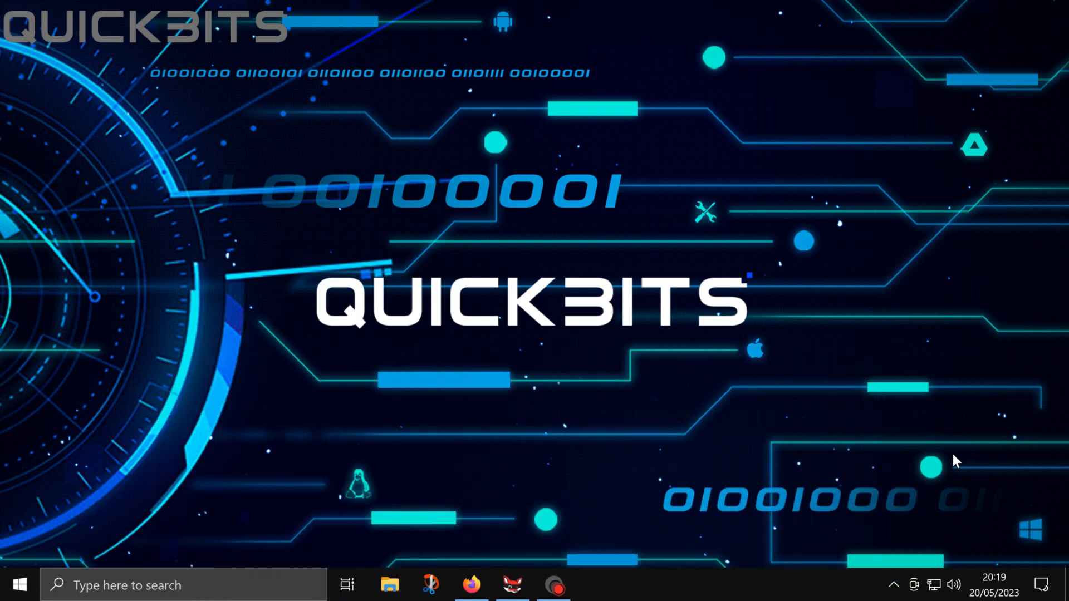
Open Firefox on GRC's InControl page and scroll to the file stats and download links.
left_click(471, 585)
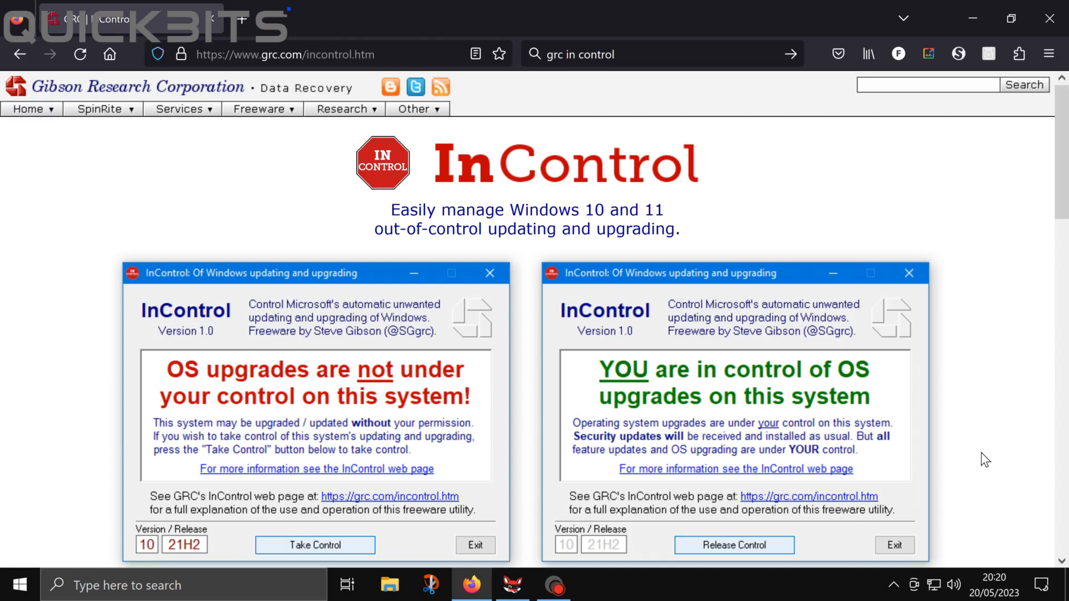
scroll("down", 3)
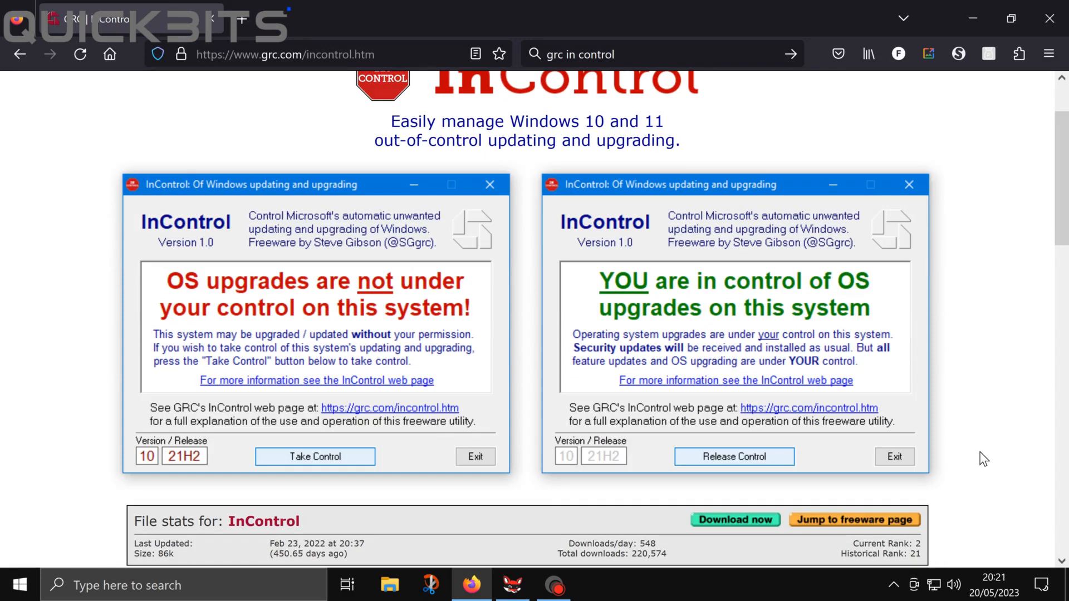
mouse_move(726, 524)
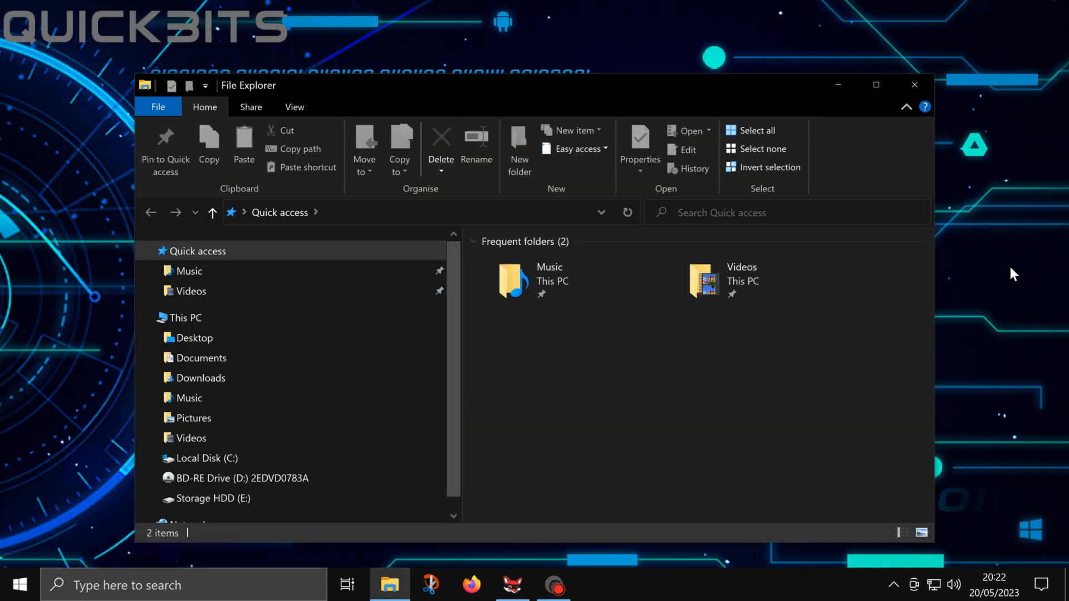
Launch incontrol.exe from the Downloads folder in File Explorer.
left_click(201, 378)
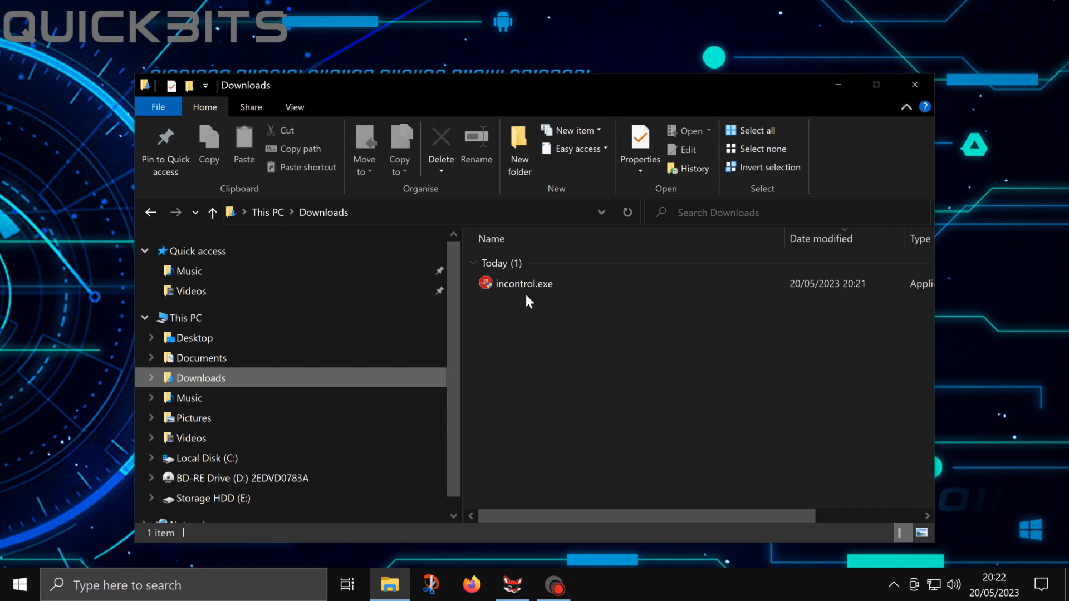
left_click(524, 284)
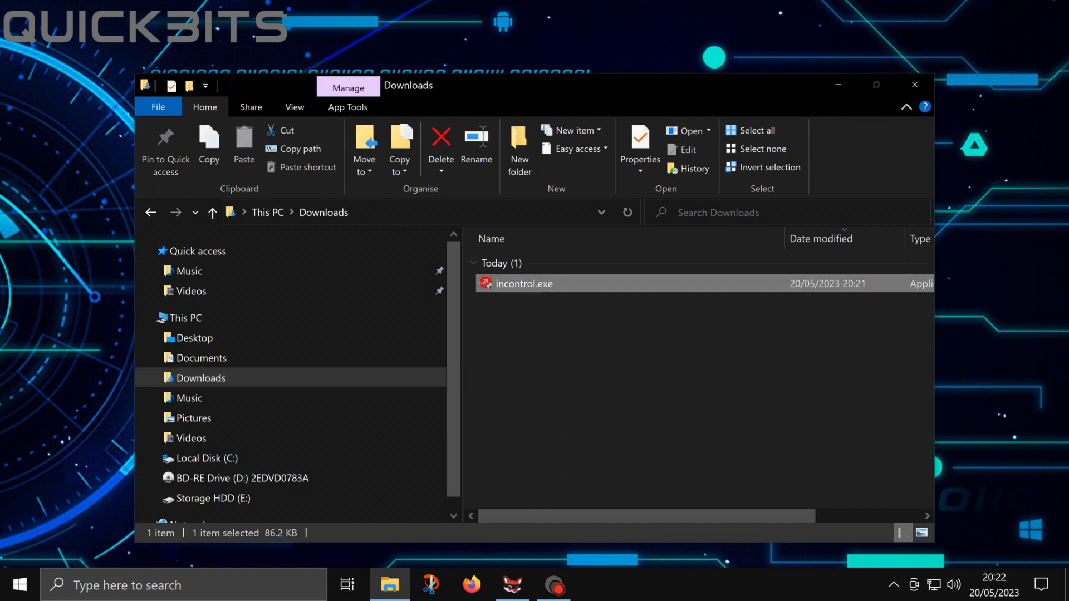
double_click(524, 284)
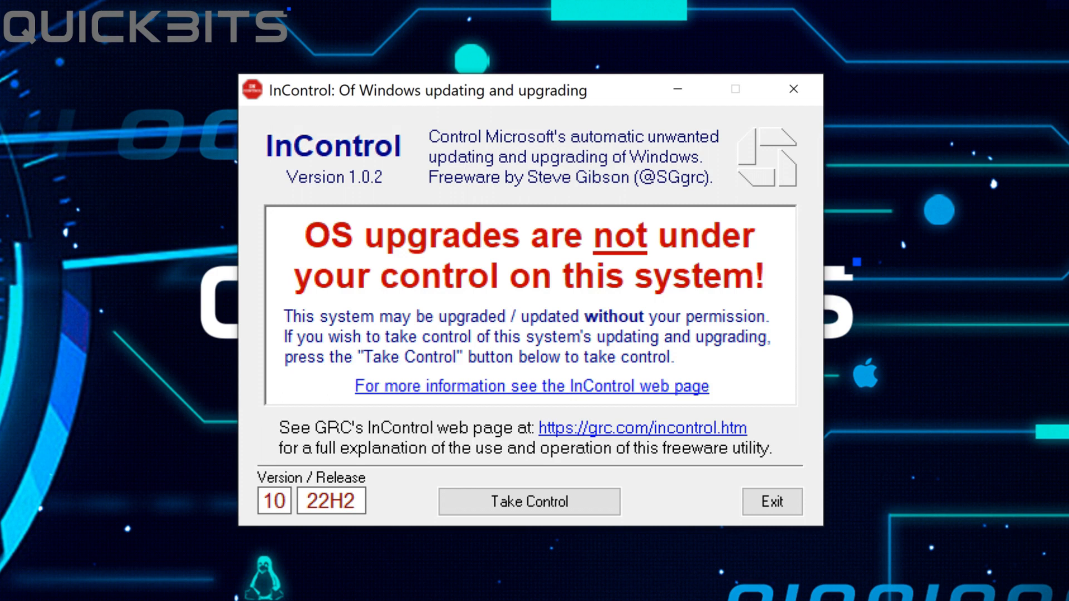
mouse_move(592, 513)
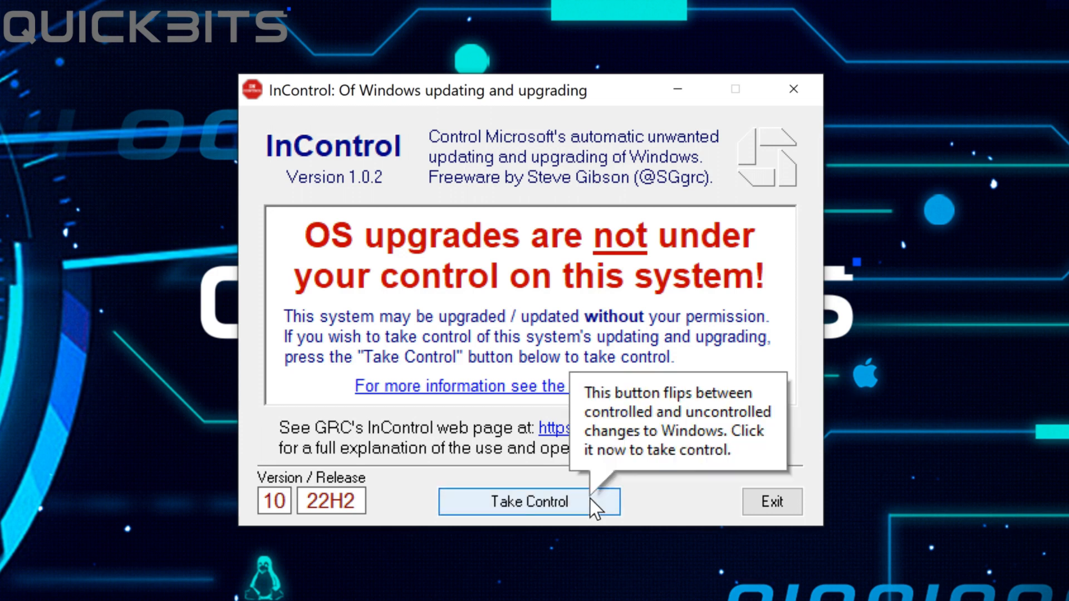
Press Take Control so InControl holds feature updates and OS upgrades for approval.
left_click(530, 502)
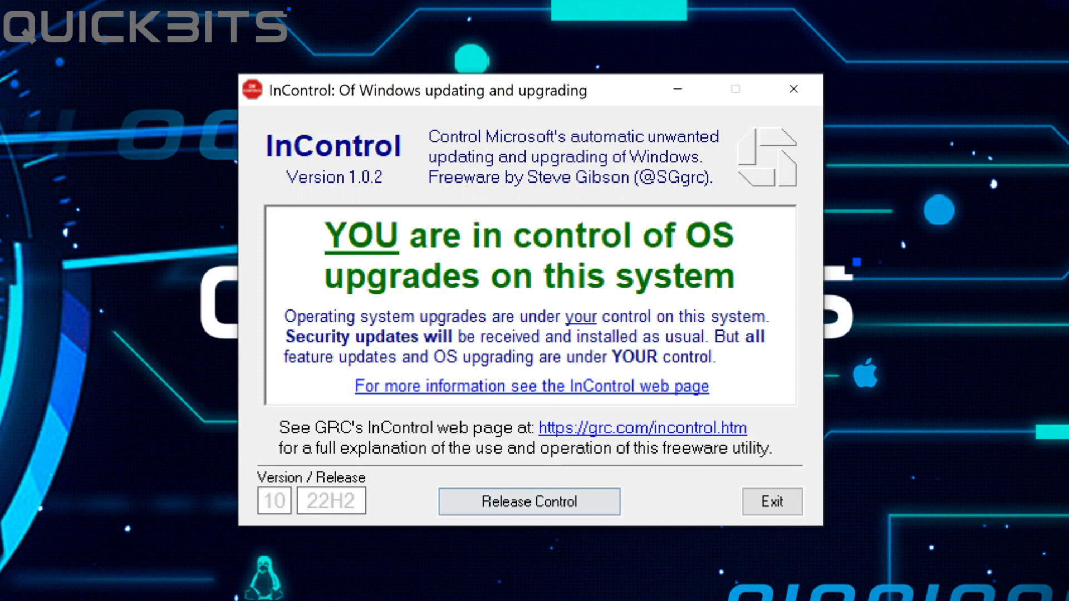